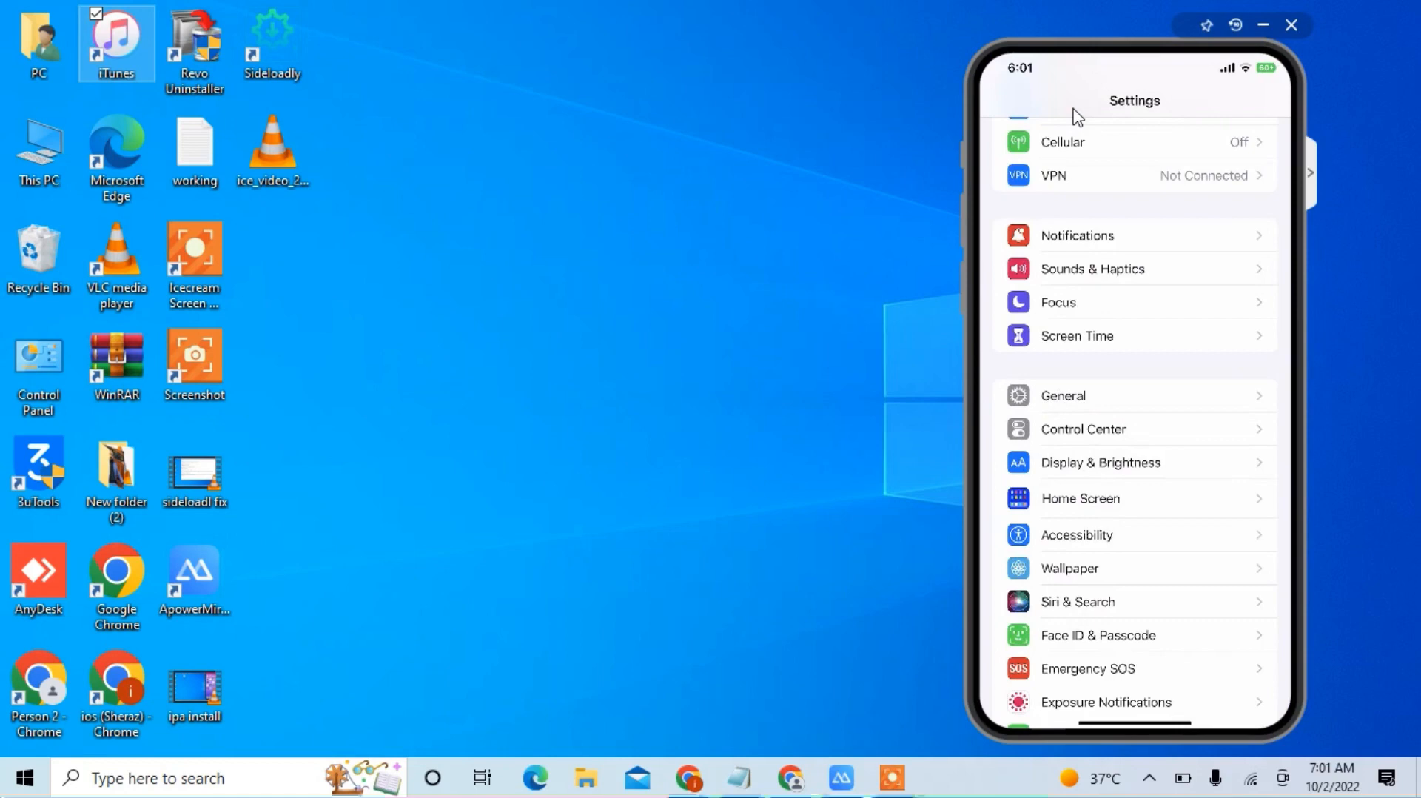
Open the mirrored iPhone's recent apps and swipe away the Settings app
click(1062, 395)
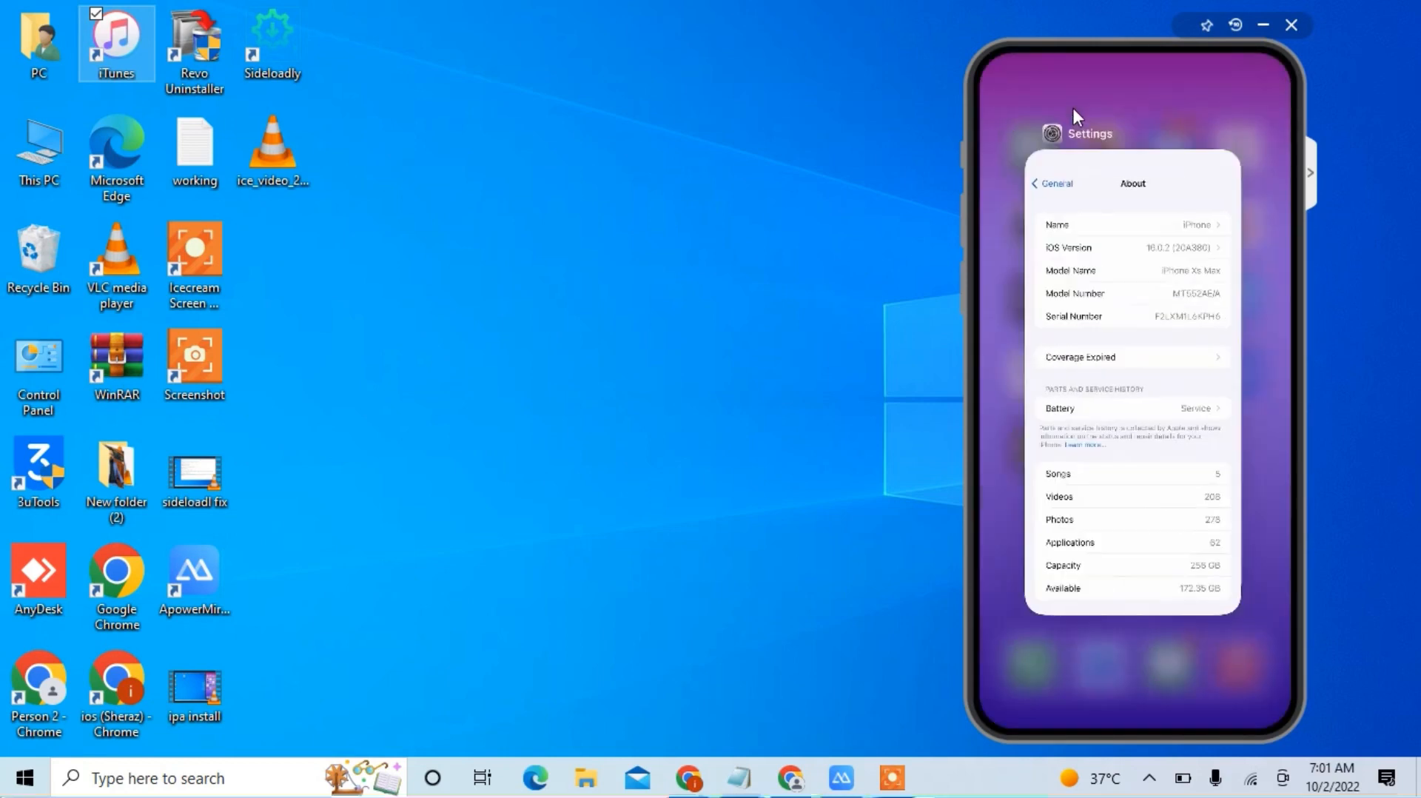
click(38, 467)
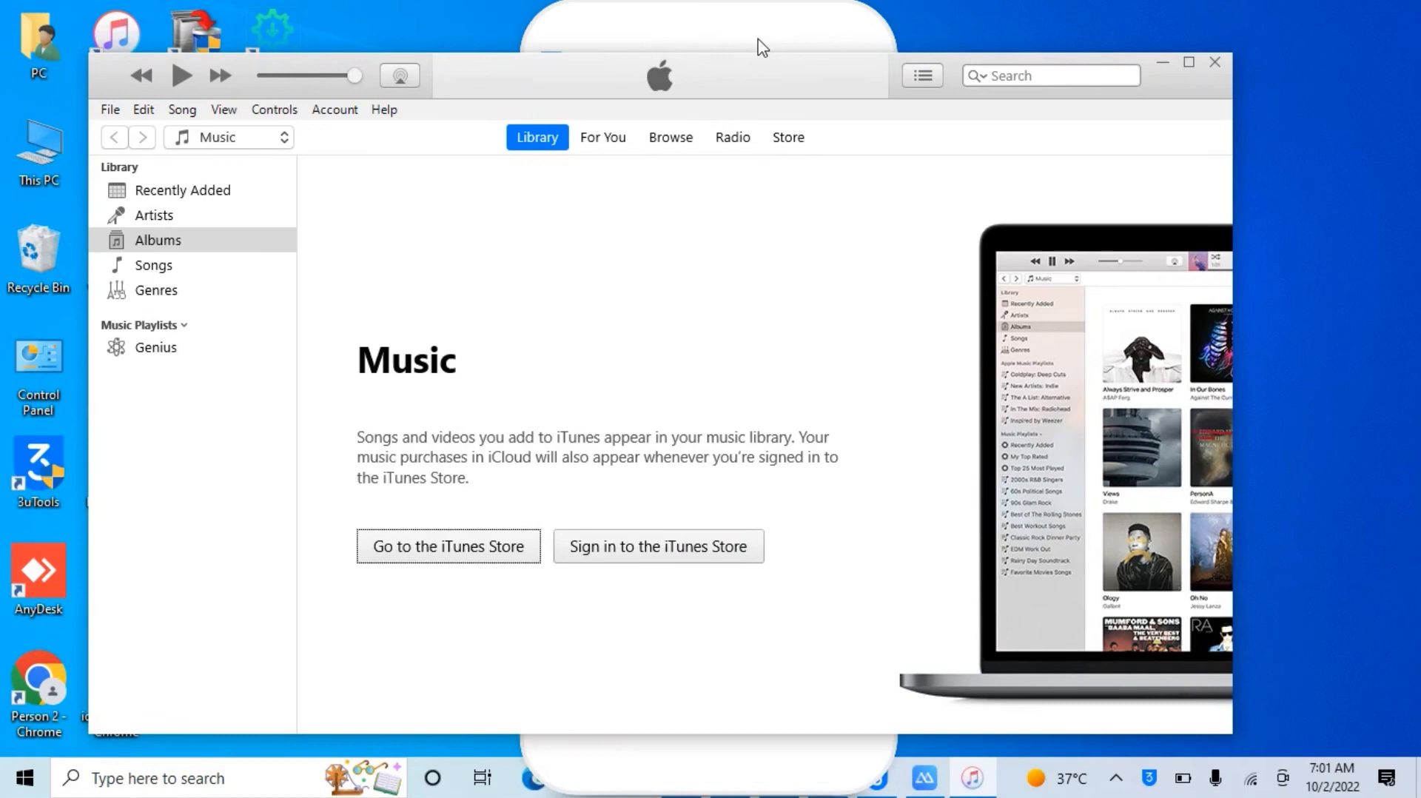
mouse_move(414, 184)
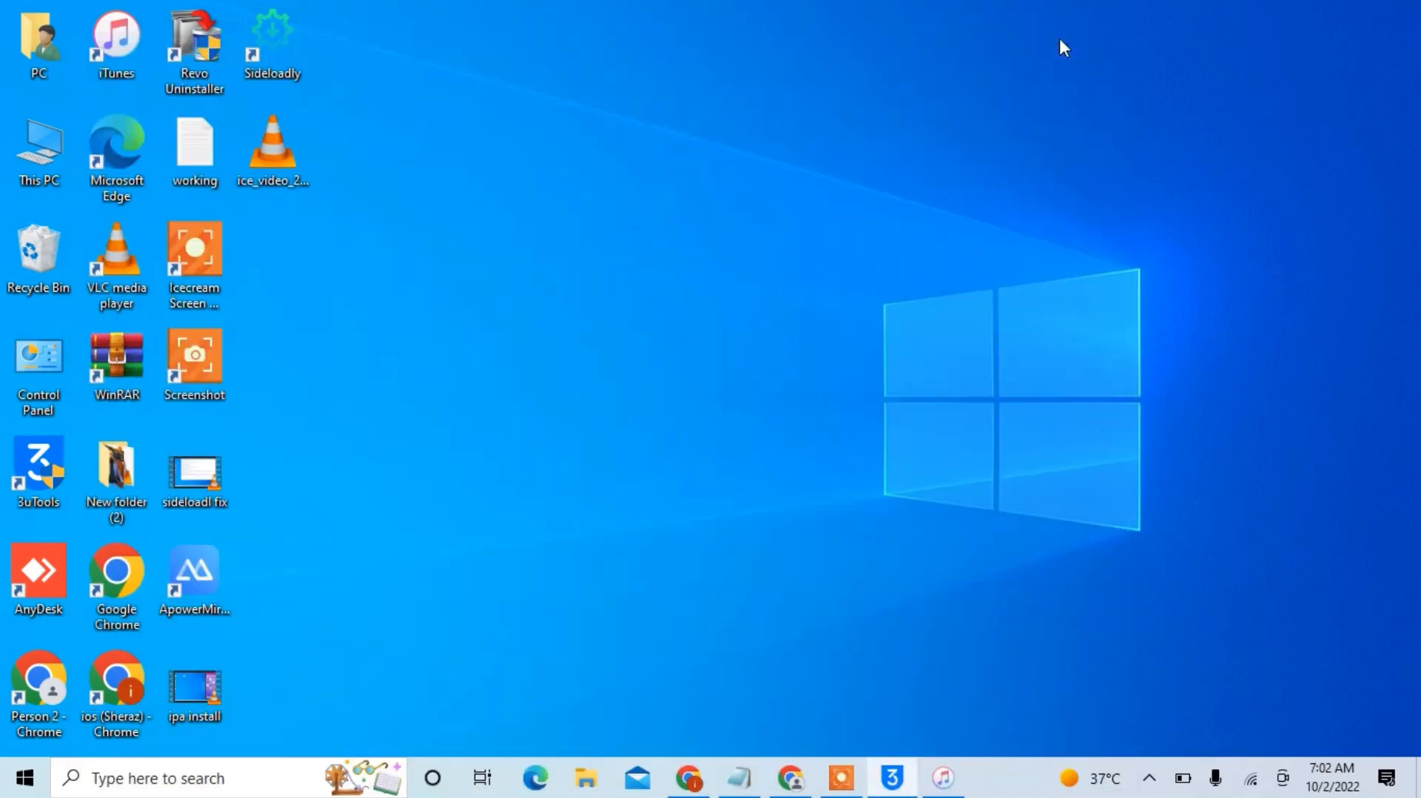
Bring up the This PC context menu on the desktop to reach Manage
right_click(38, 145)
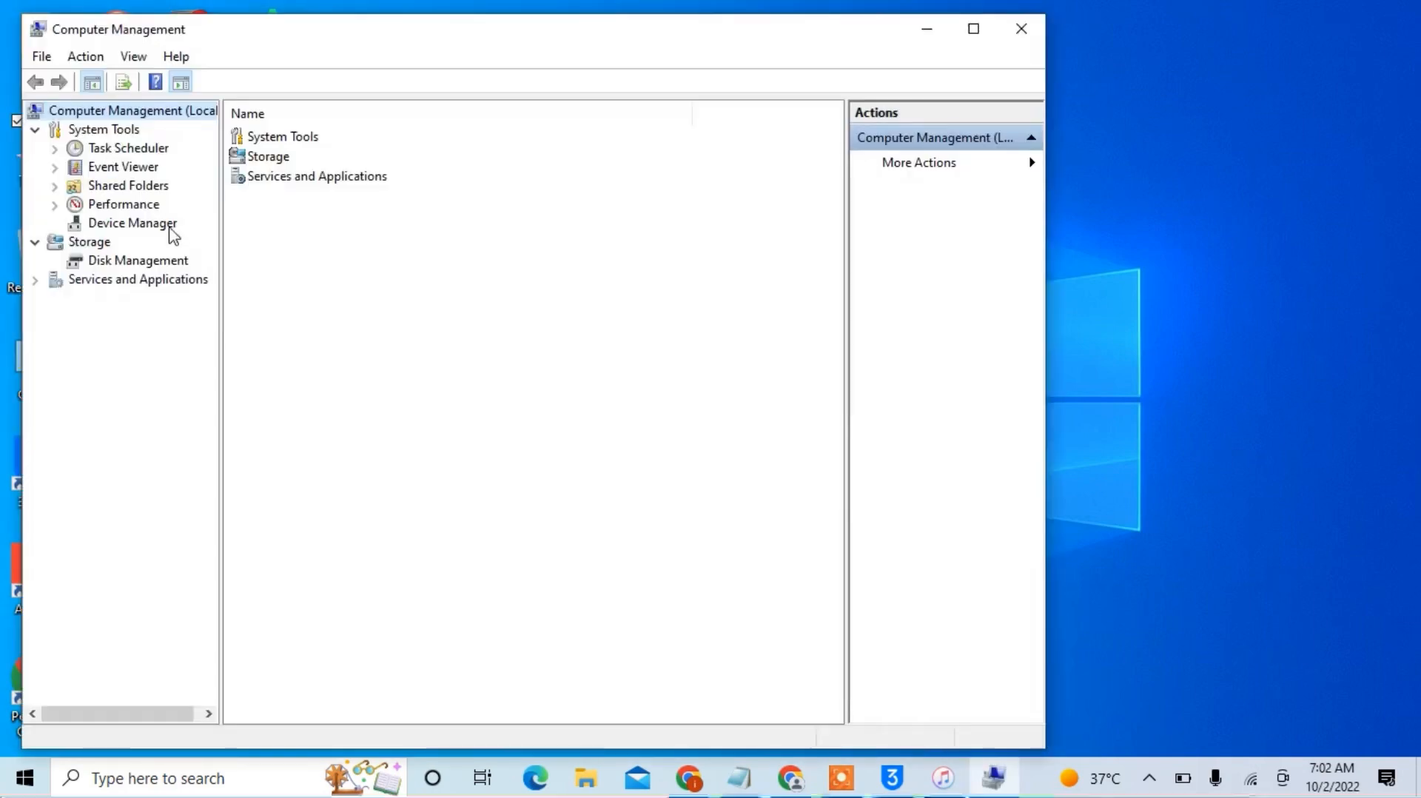
Show Device Manager and open actions for iPhone (Composite Parent) under libusb-win32 devices
click(132, 223)
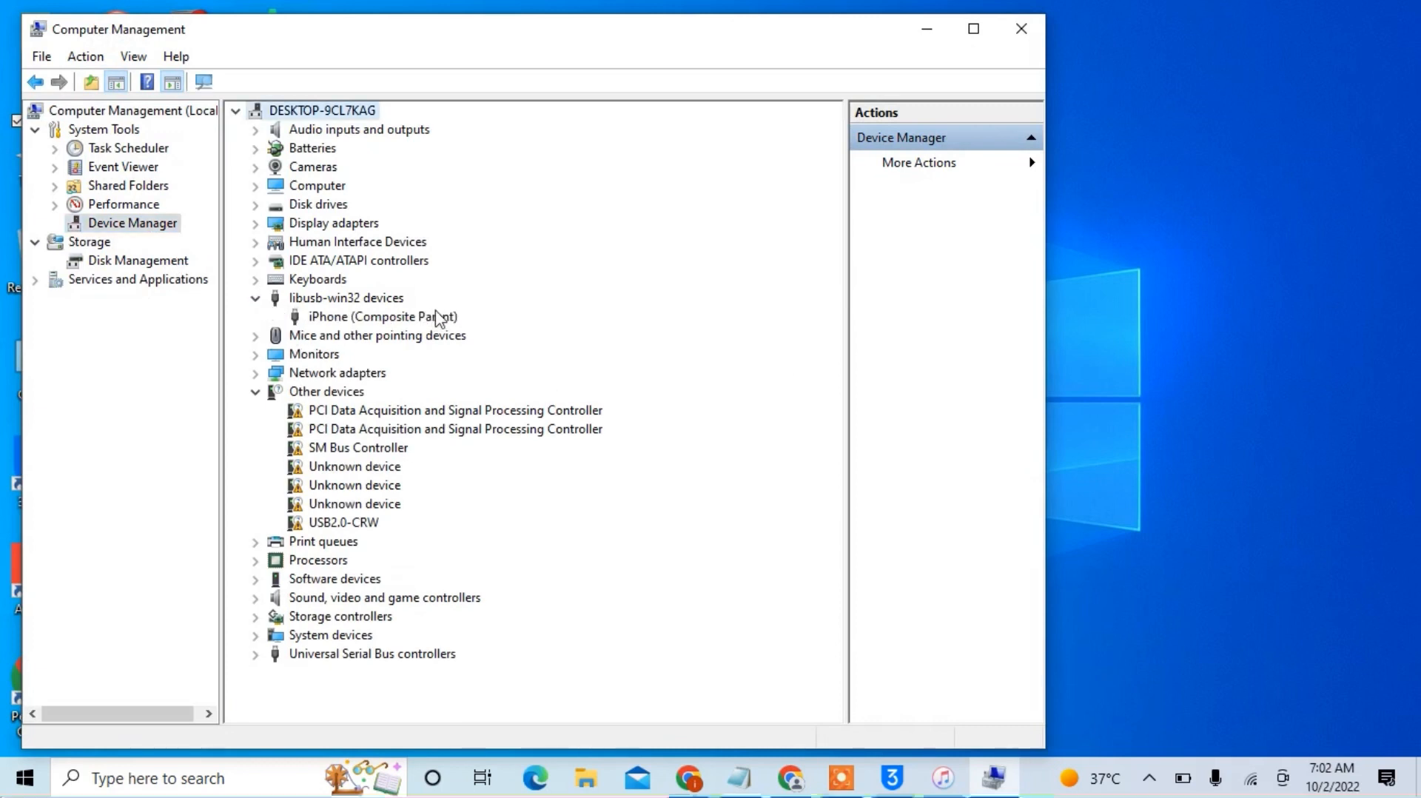
mouse_move(340, 316)
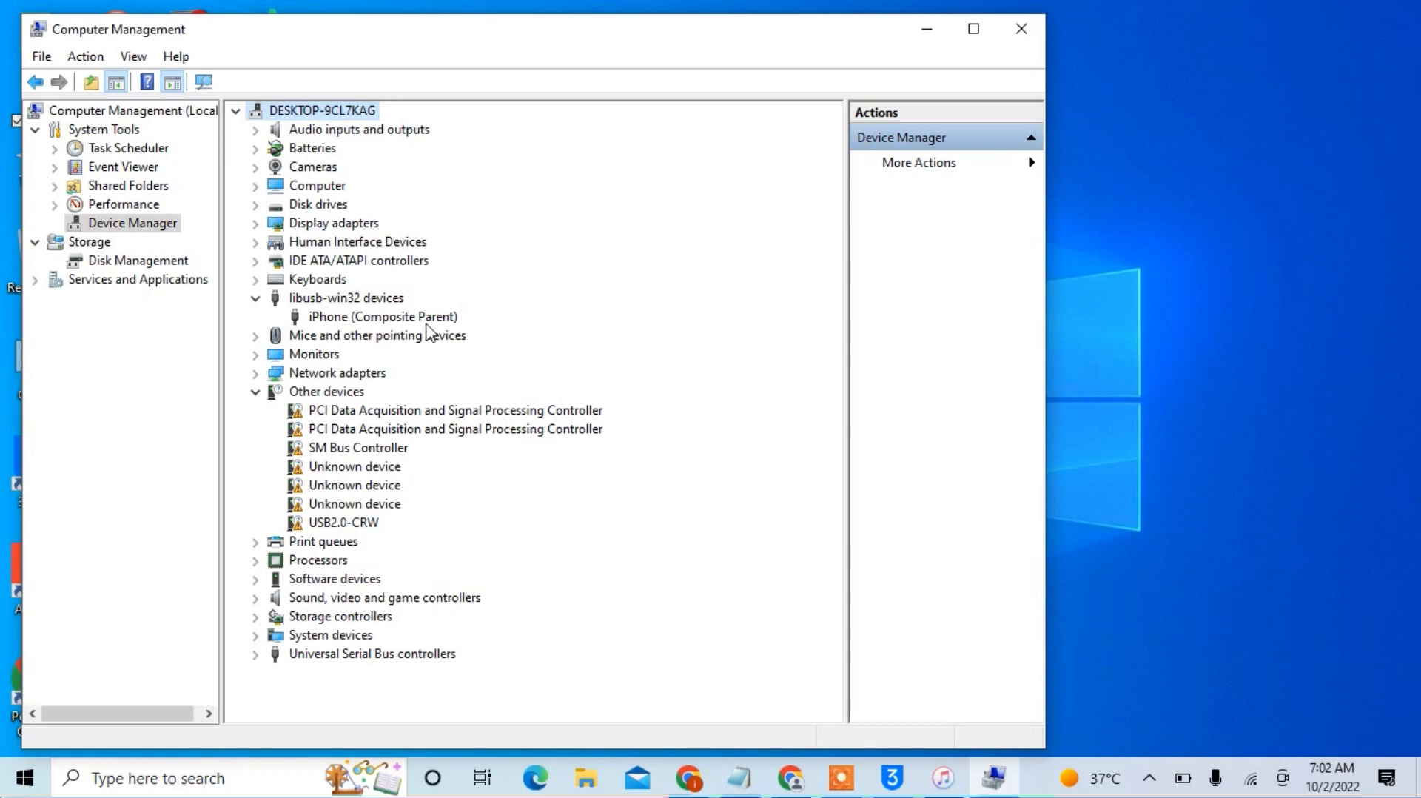
mouse_move(419, 328)
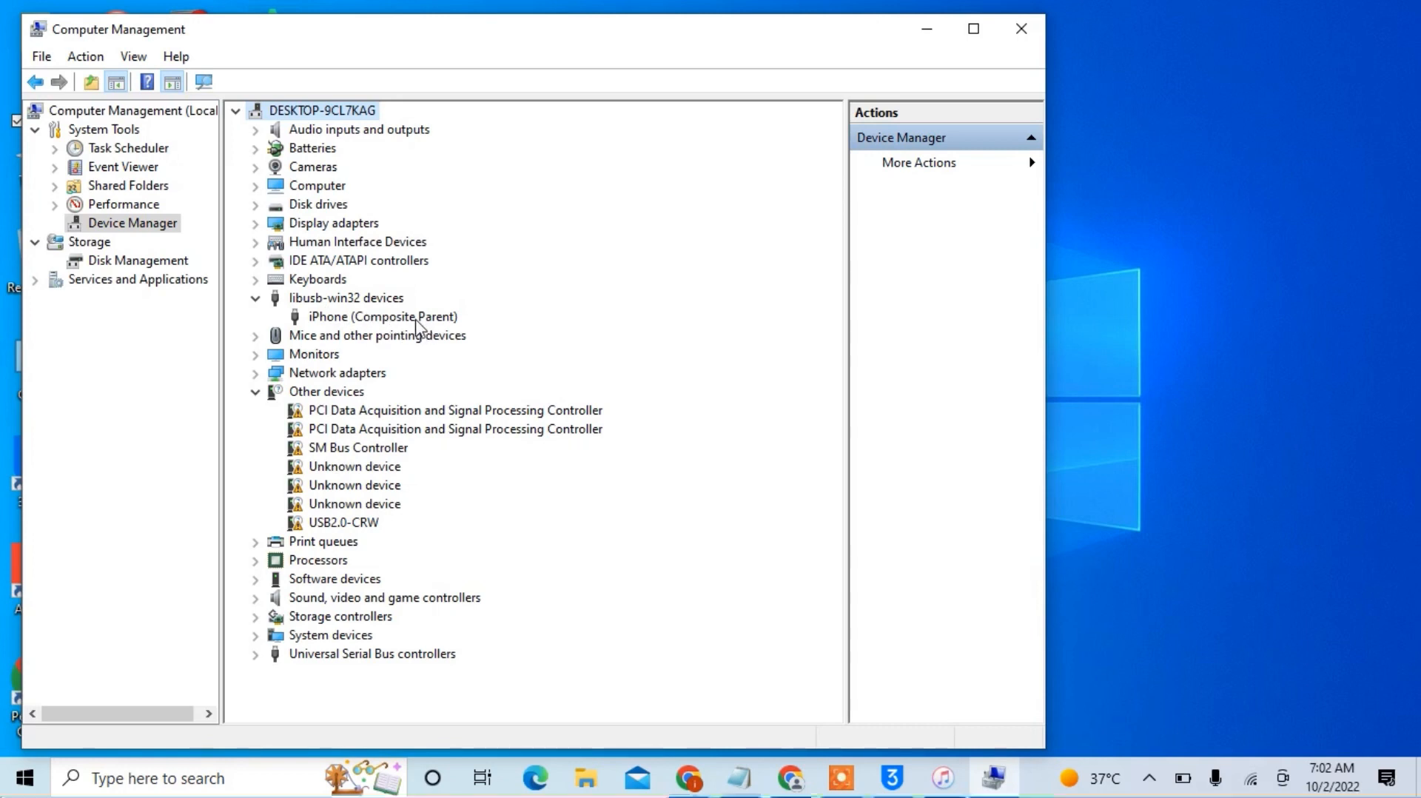
right_click(382, 317)
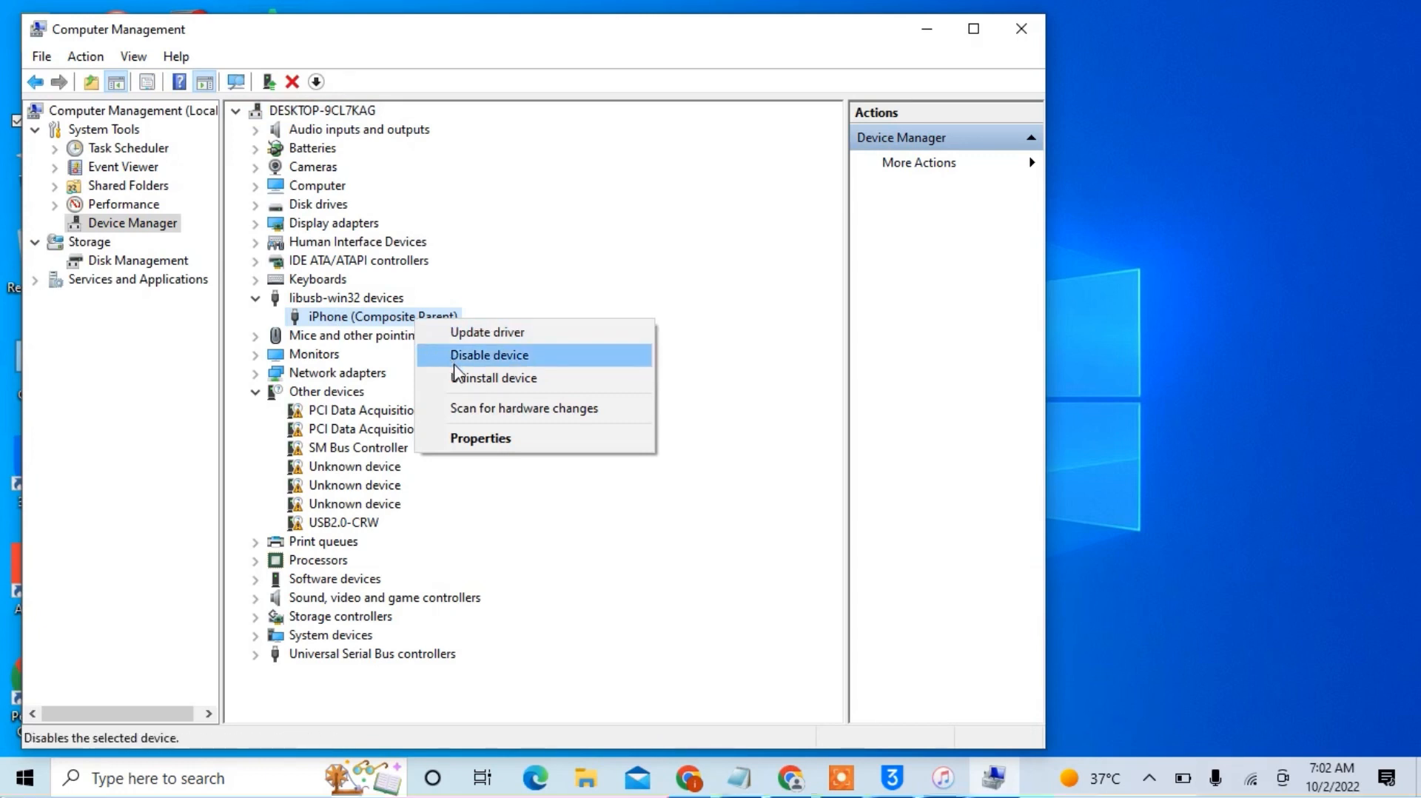
Uninstall the iPhone device, deleting its driver software, and close Computer Management
click(497, 378)
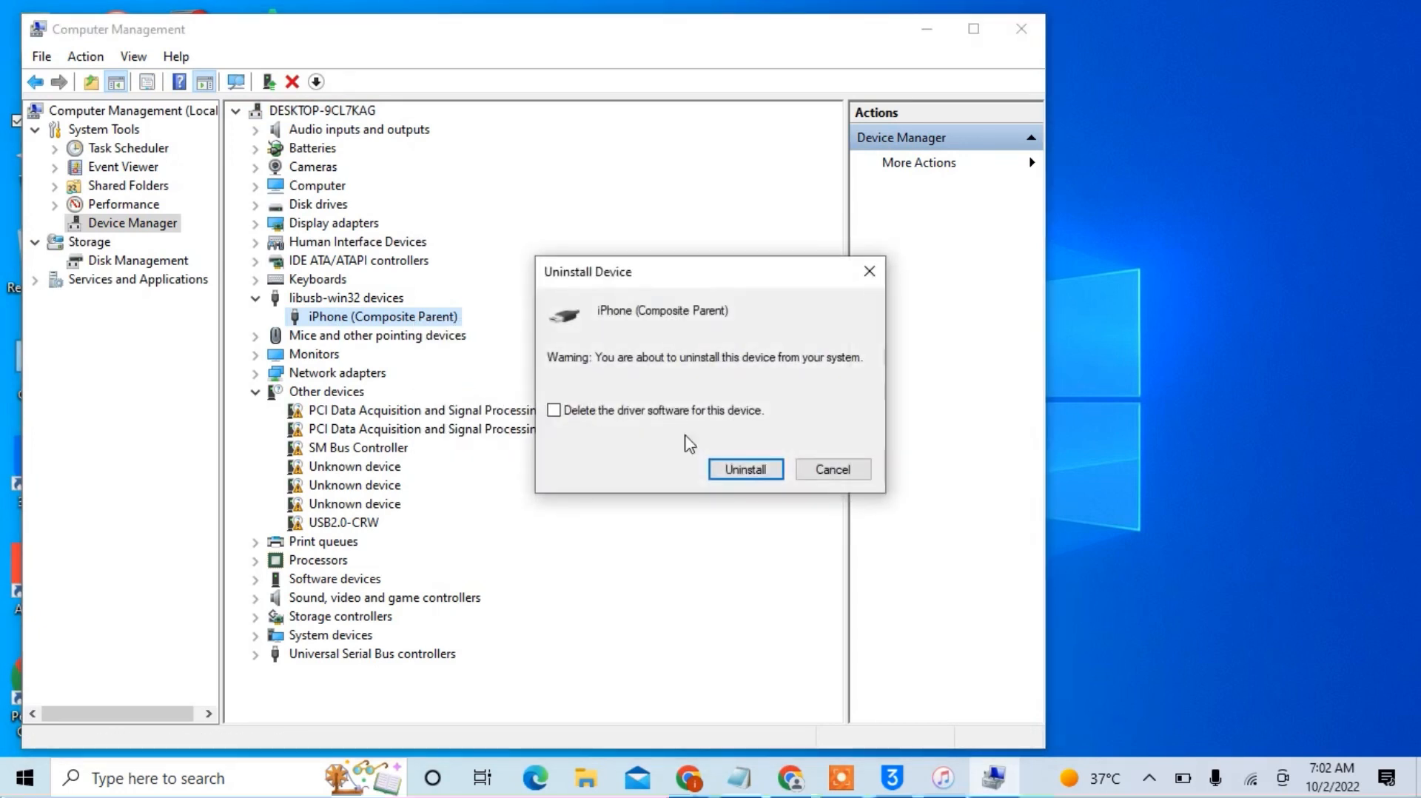
click(553, 410)
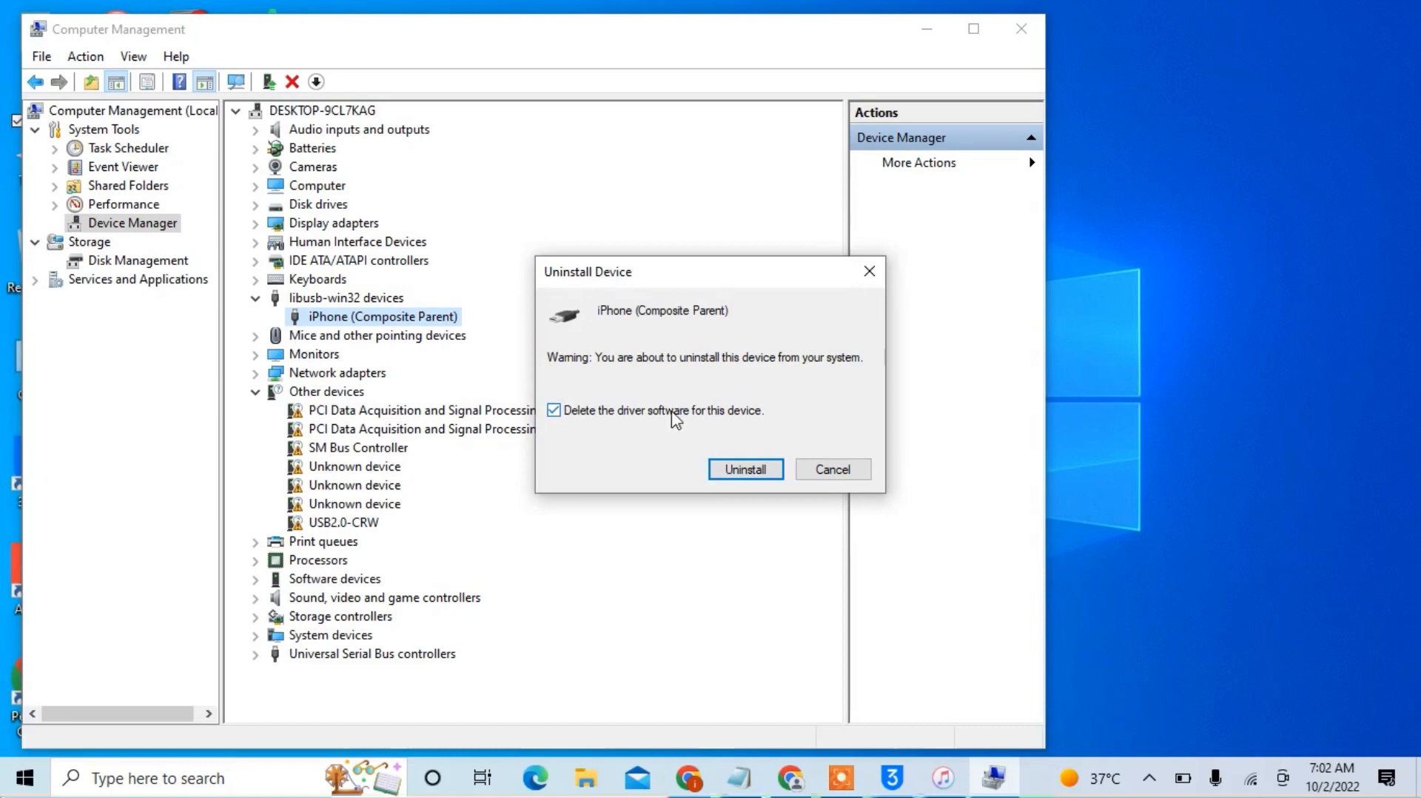
click(743, 468)
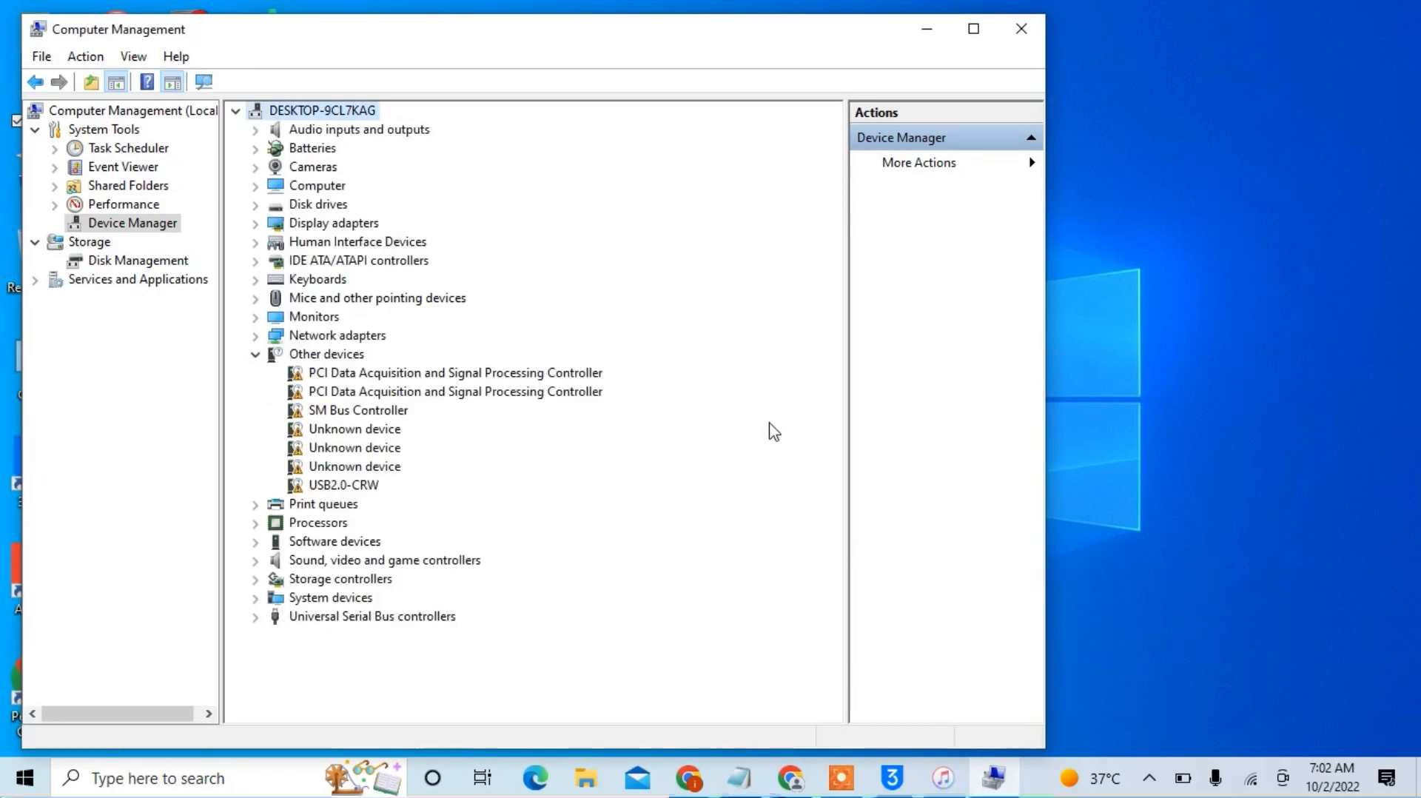
click(1021, 29)
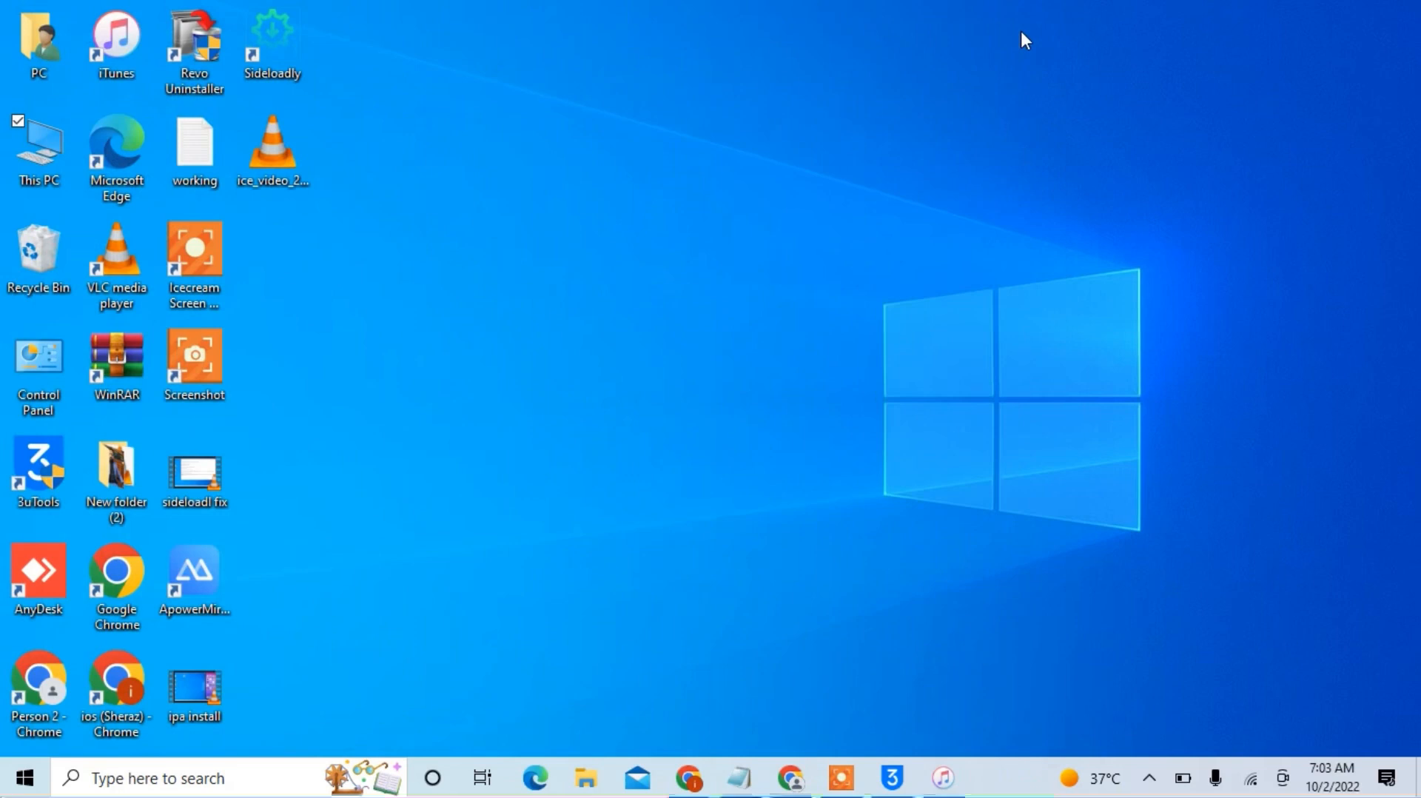
mouse_move(894, 750)
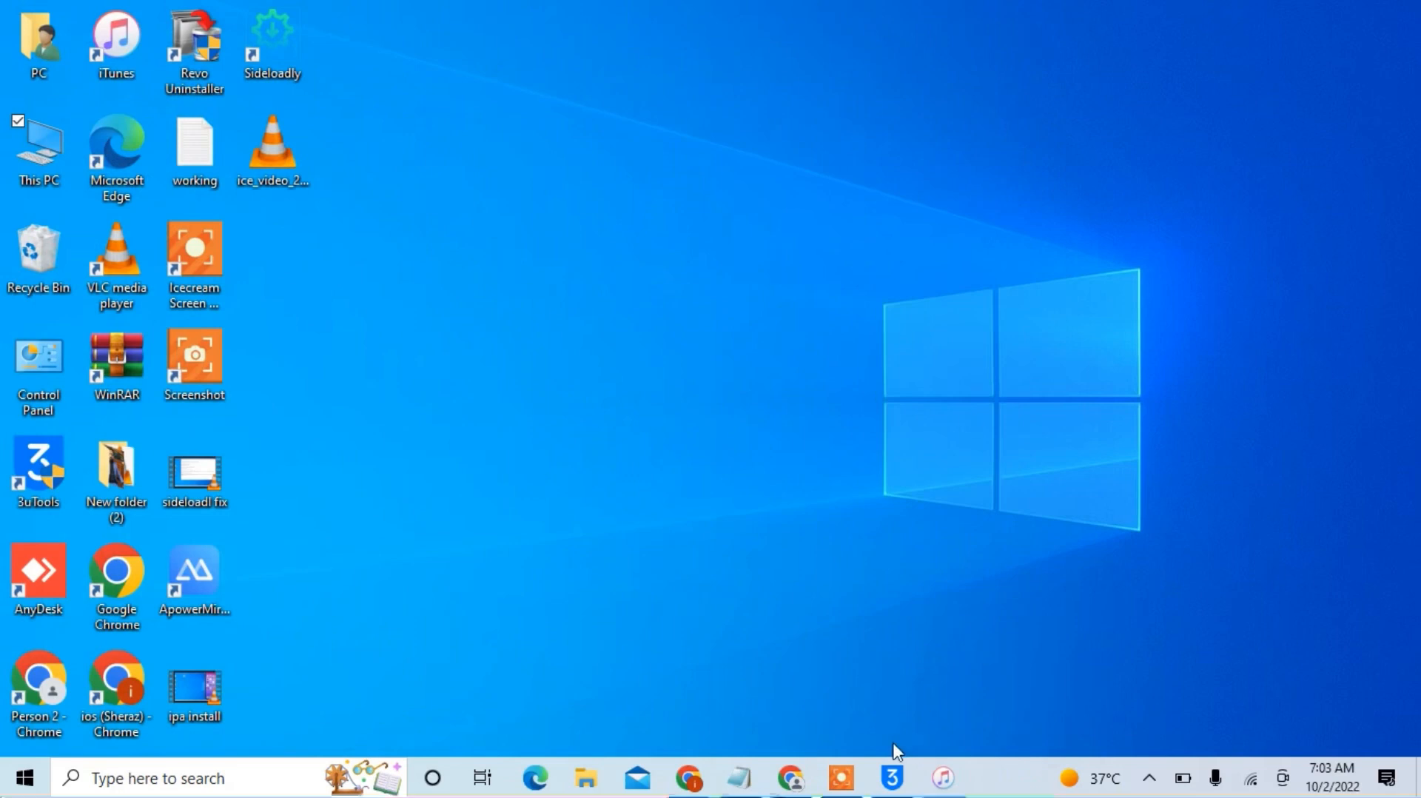
Launch iTunes from the desktop and bring 3uTools forward to view the iPhone XS Max
click(891, 777)
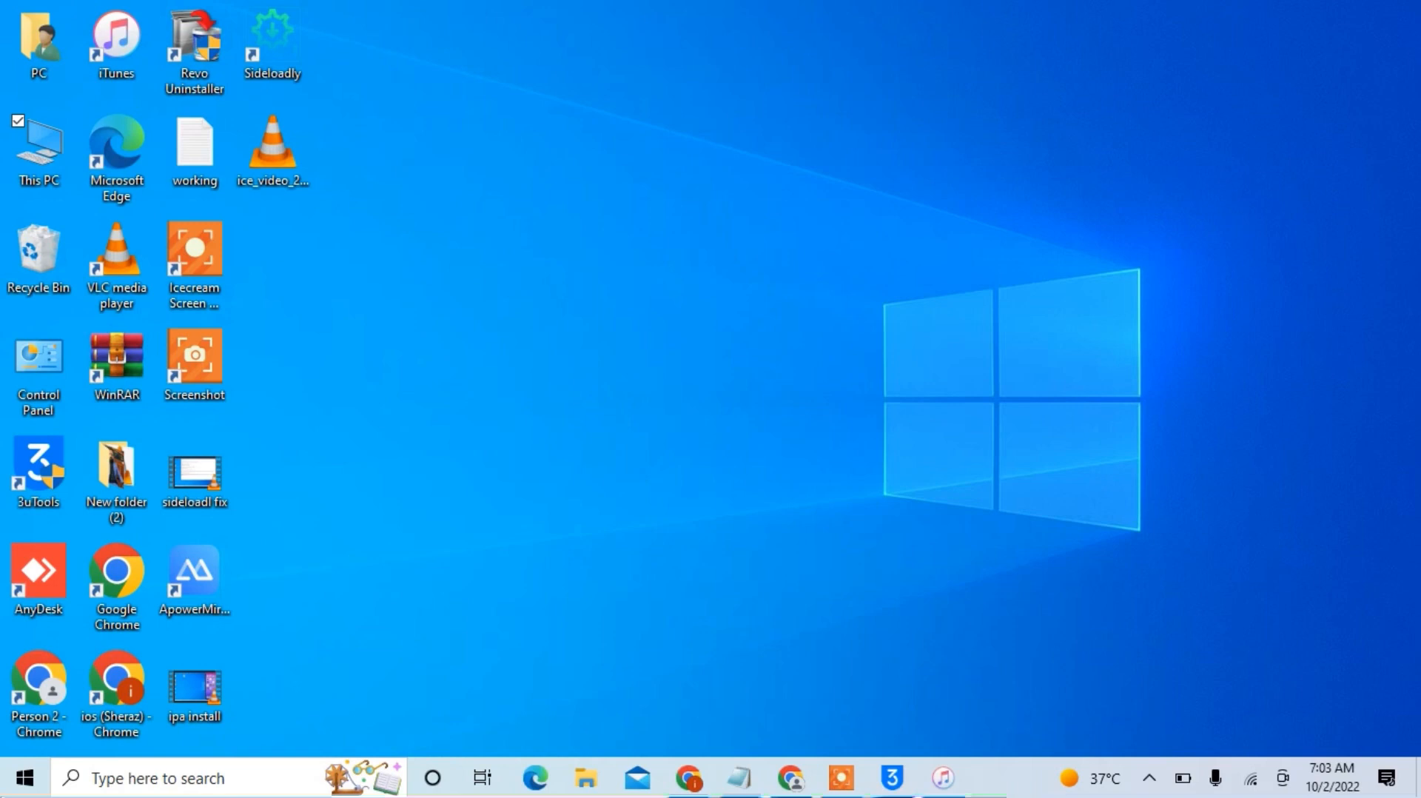
double_click(115, 45)
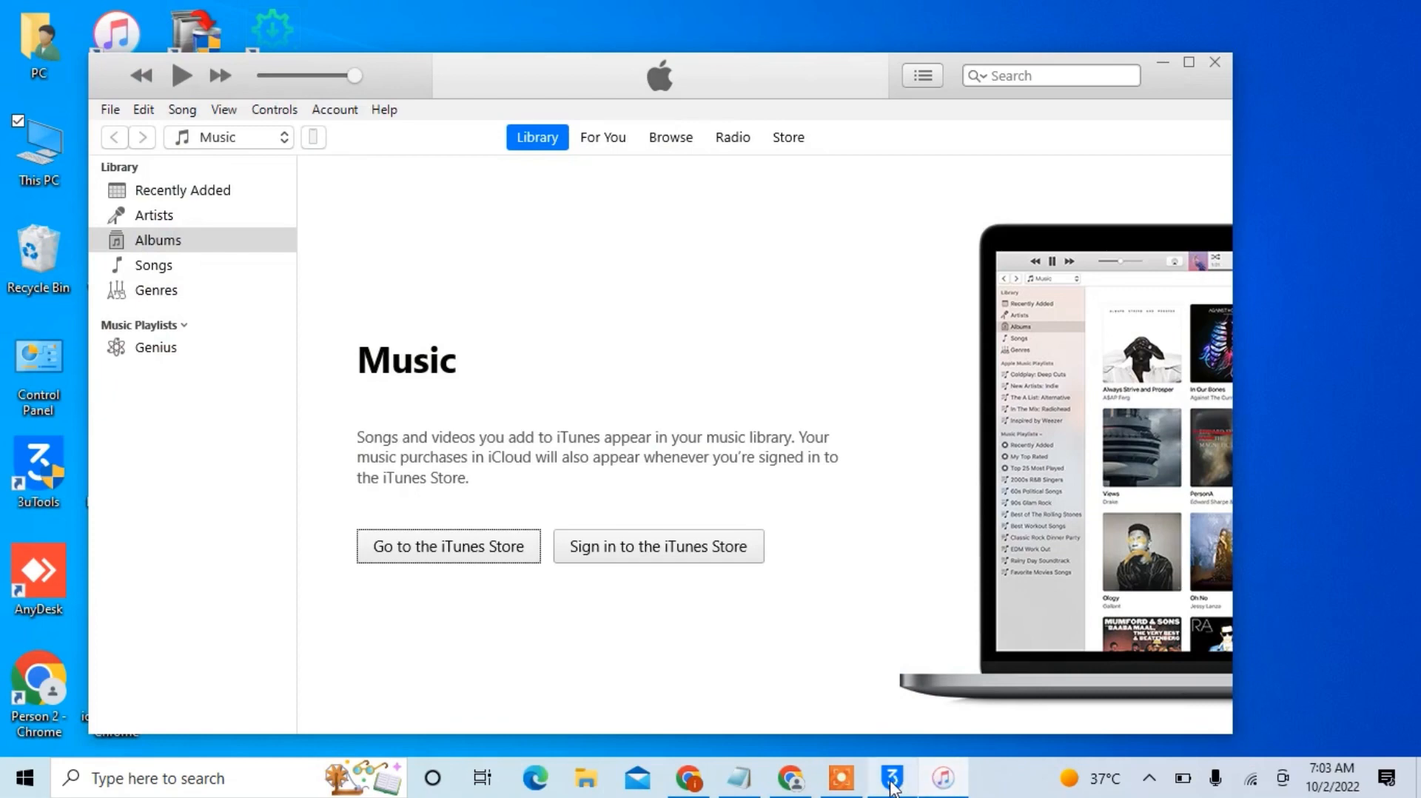
click(891, 778)
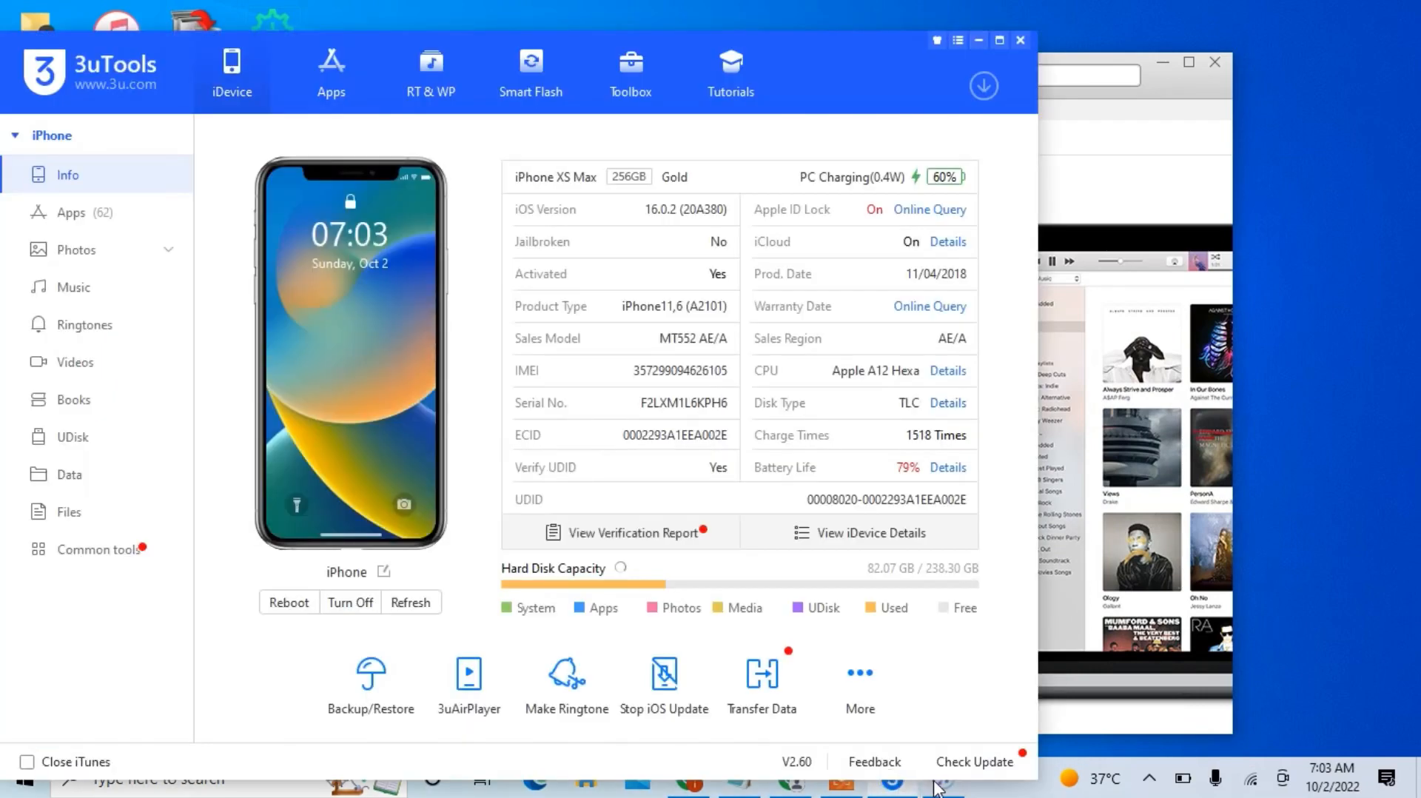
mouse_move(944, 33)
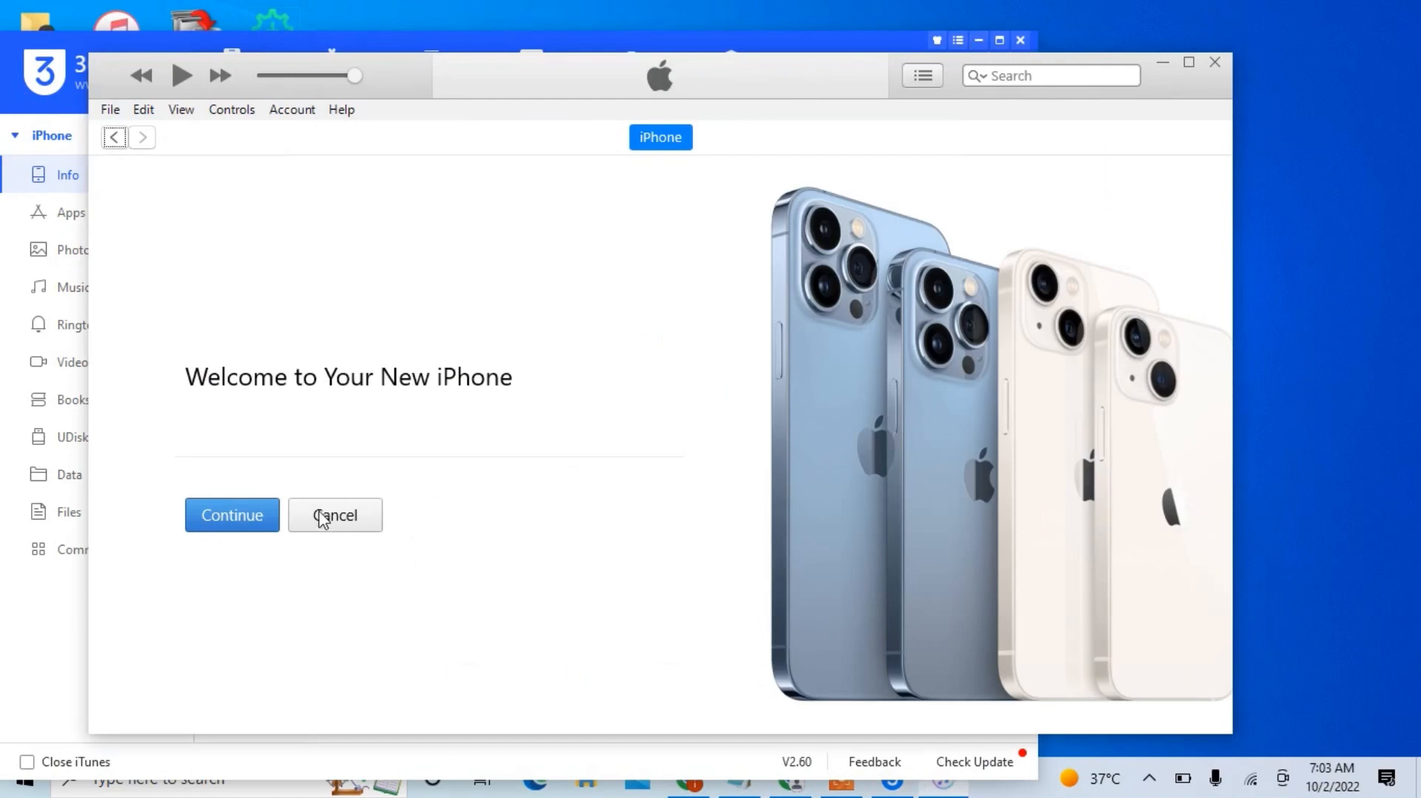
mouse_move(326, 451)
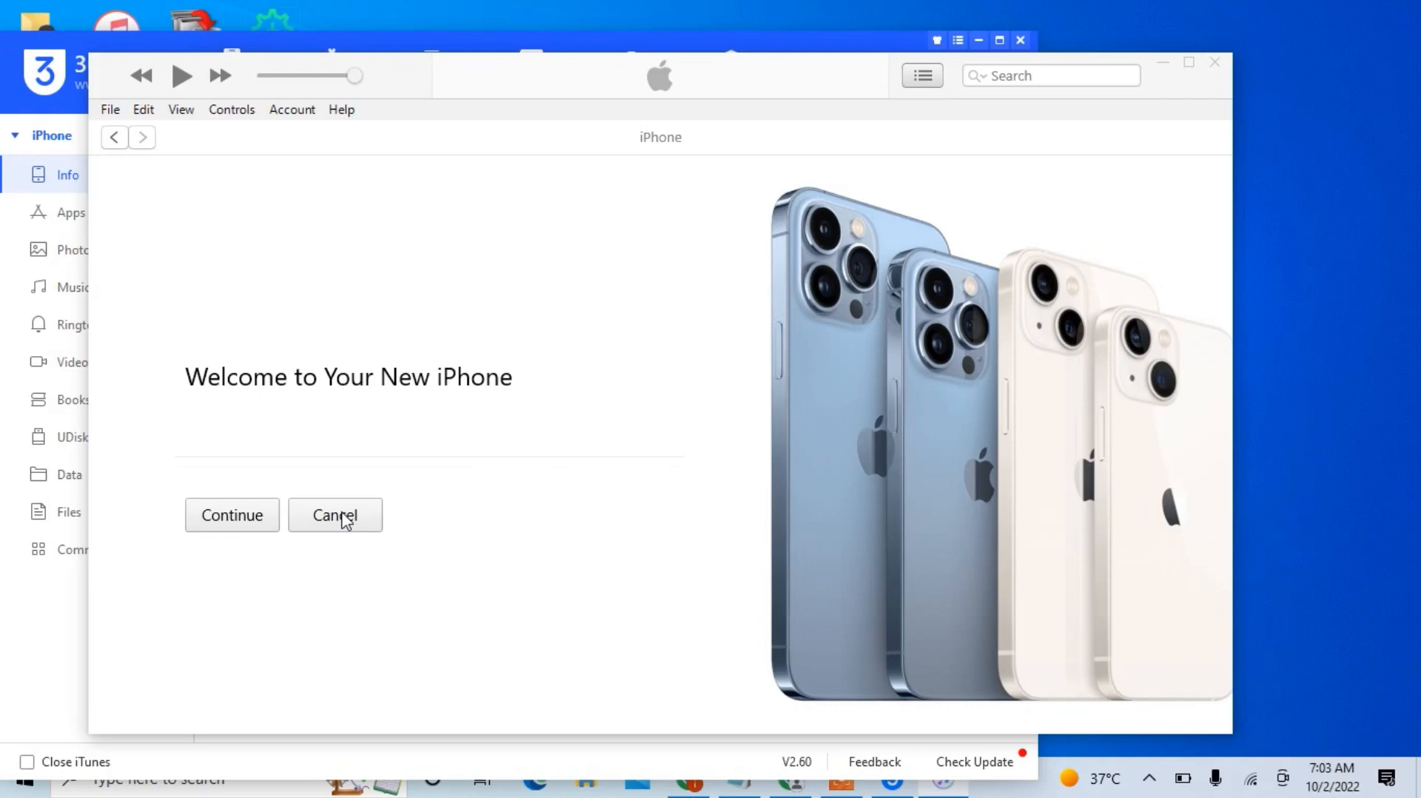
Cancel the iTunes welcome setup, dismiss the sync error, and stop the running sync
click(231, 515)
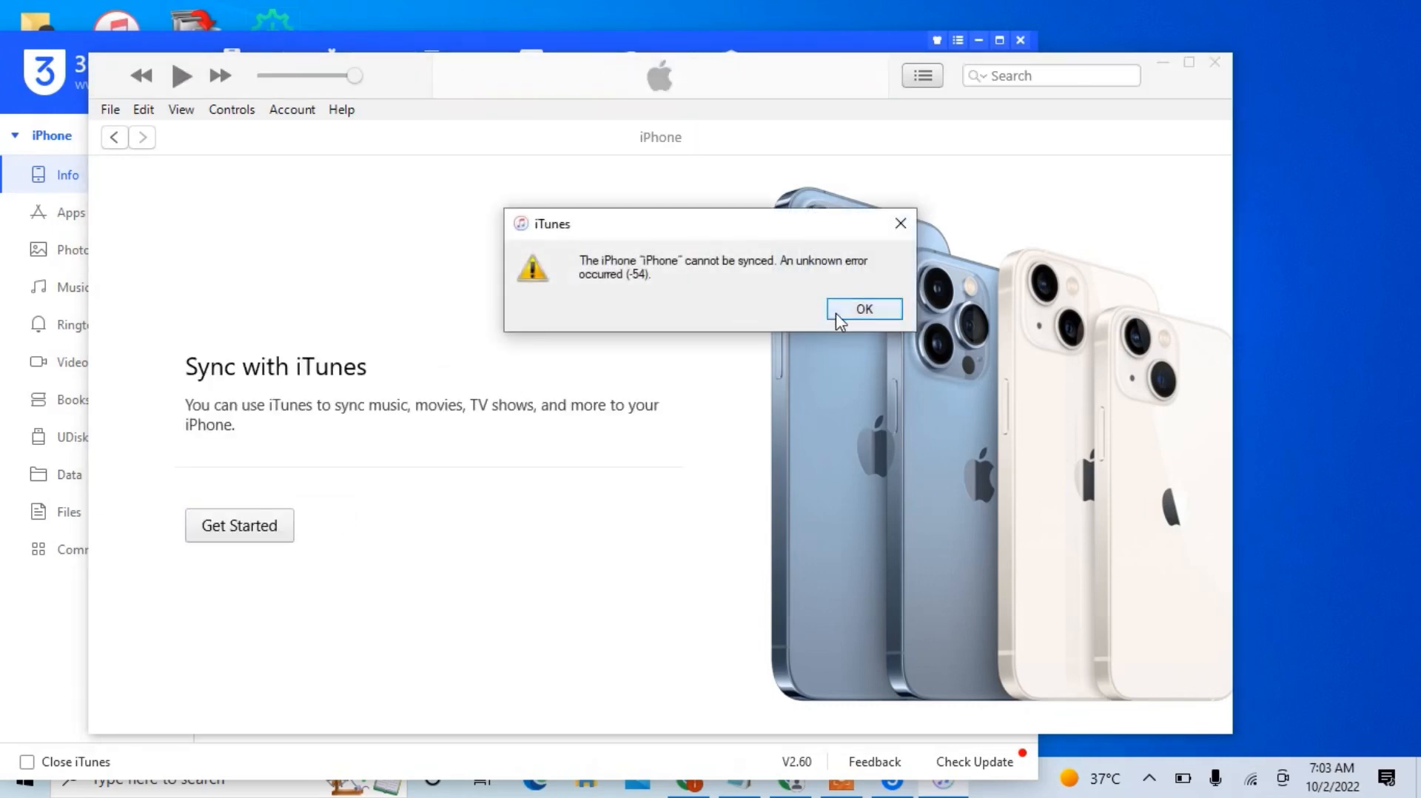
click(861, 308)
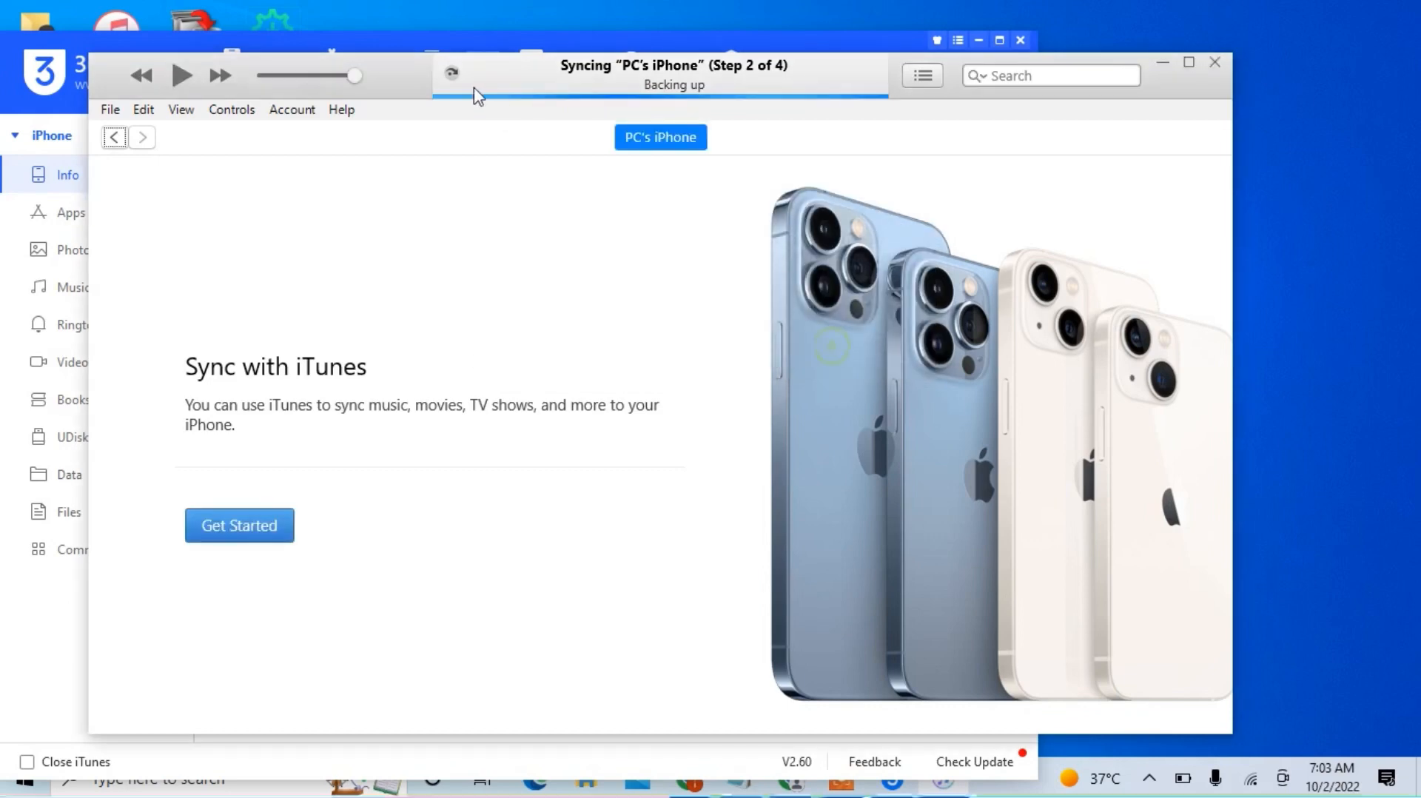
click(451, 73)
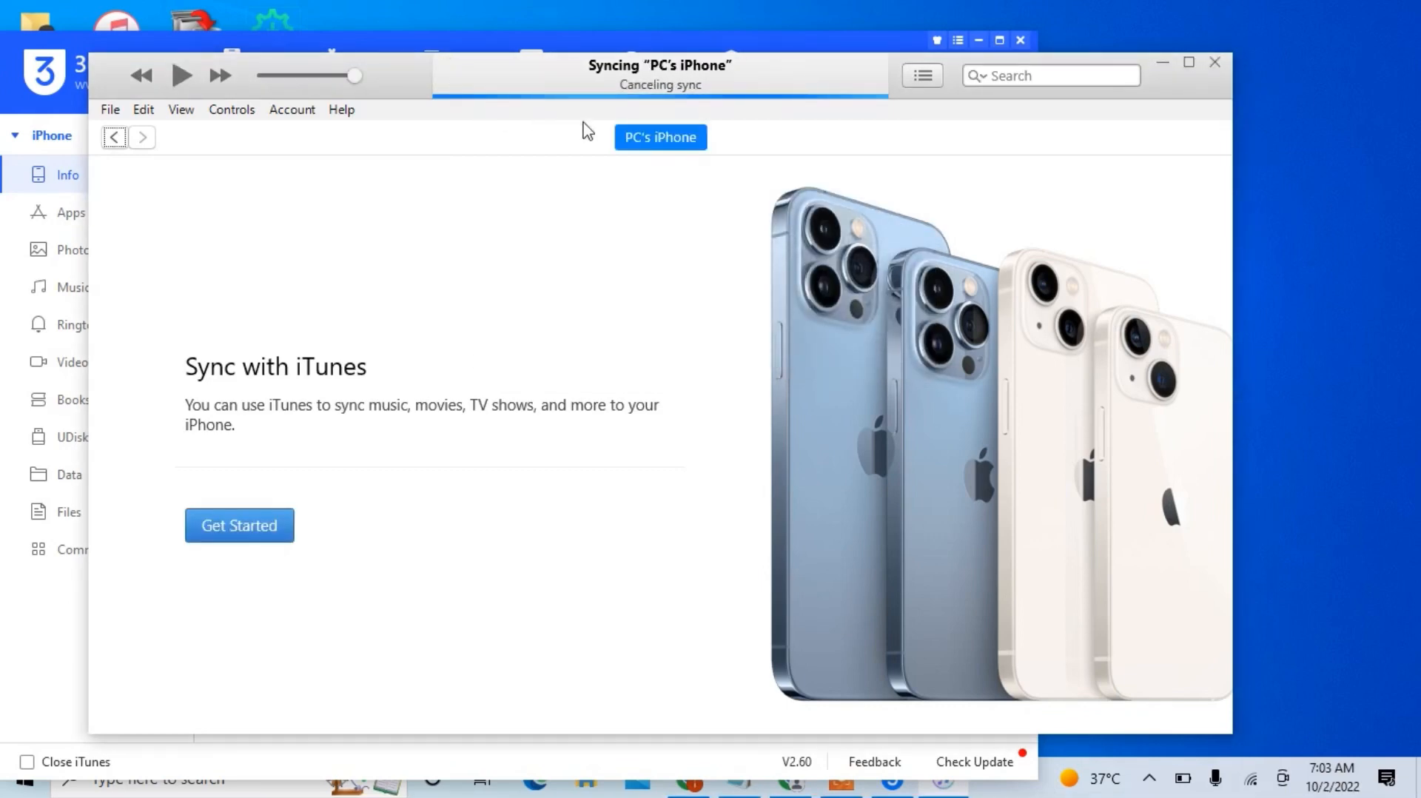